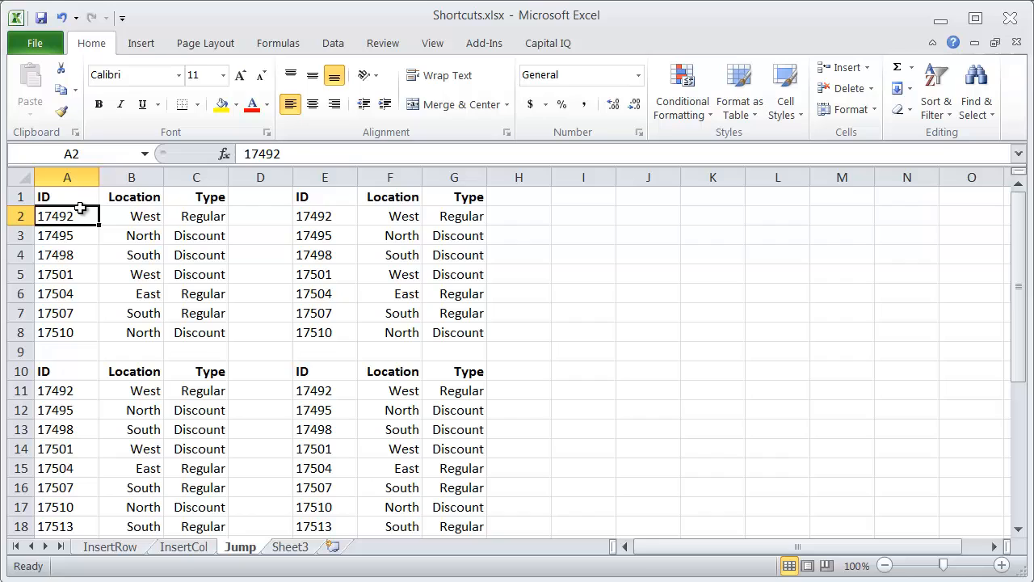
Step: Jump down to the last ID in A8, then up to the Type header
key("ctrl+down")
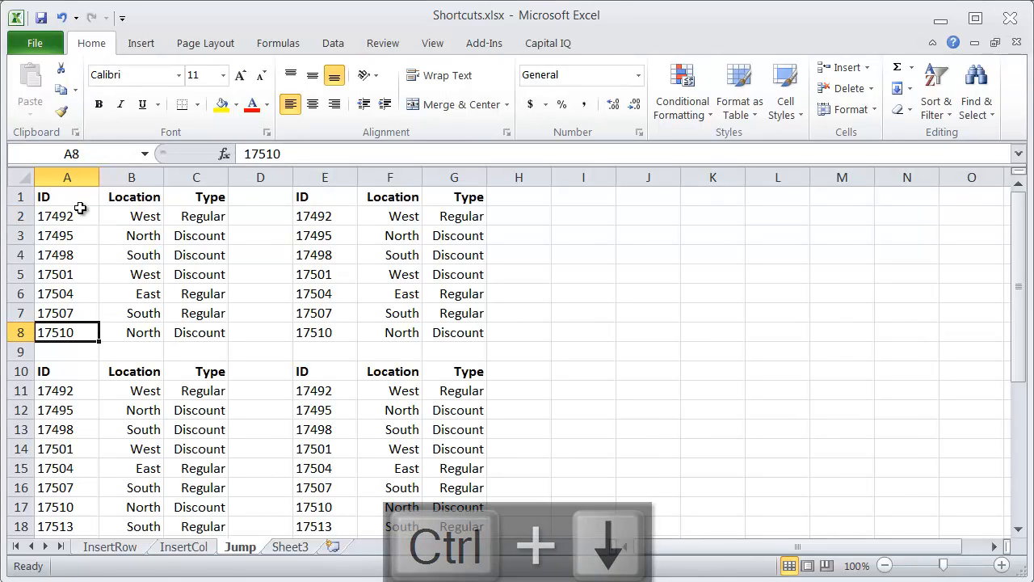
key("ctrl+up")
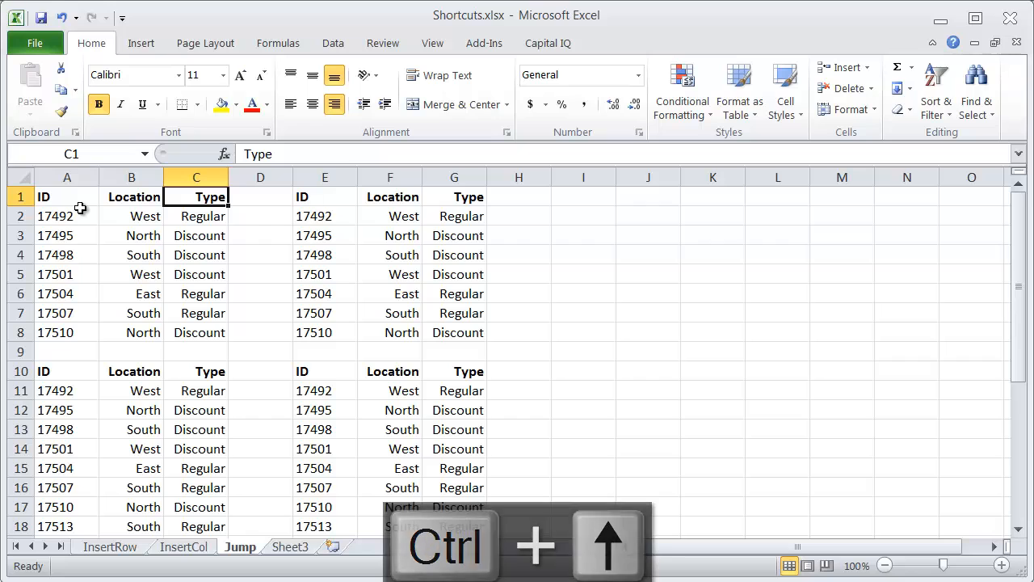
Step: Jump down the Type column to the sheet's last cell XFD1048576, then back to A1
key("ctrl+Down")
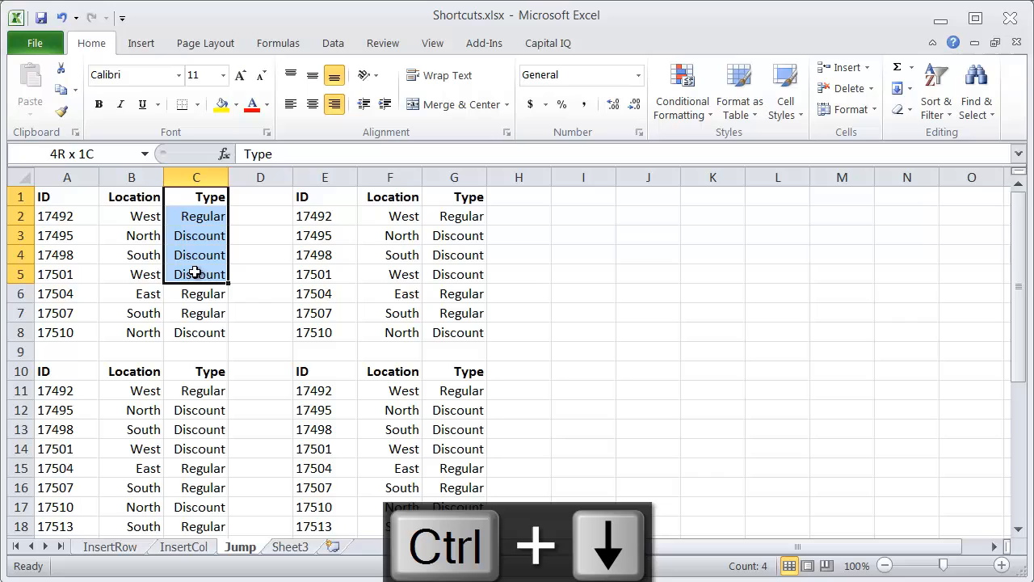
key("ctrl+down")
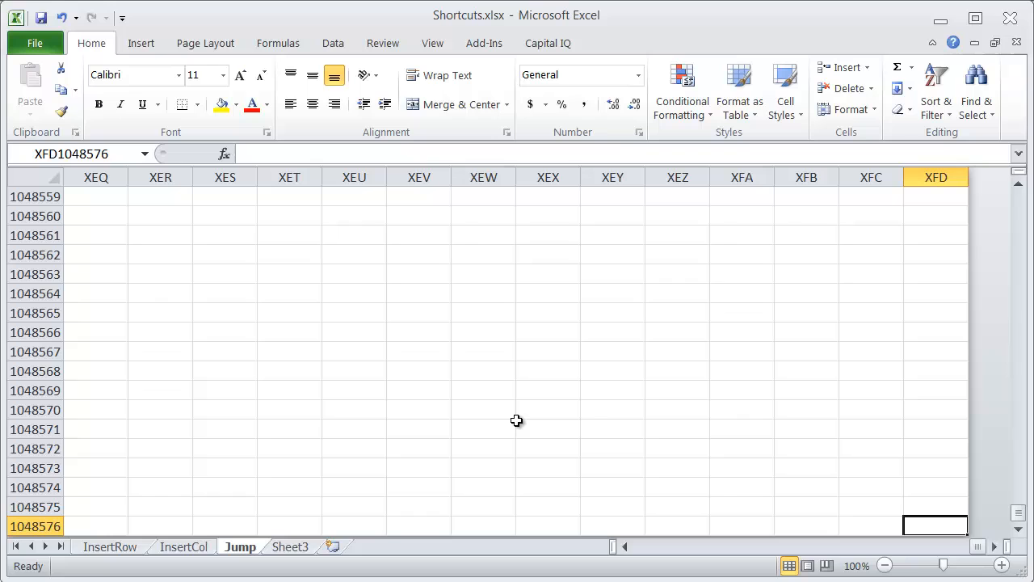
key("ctrl+Home")
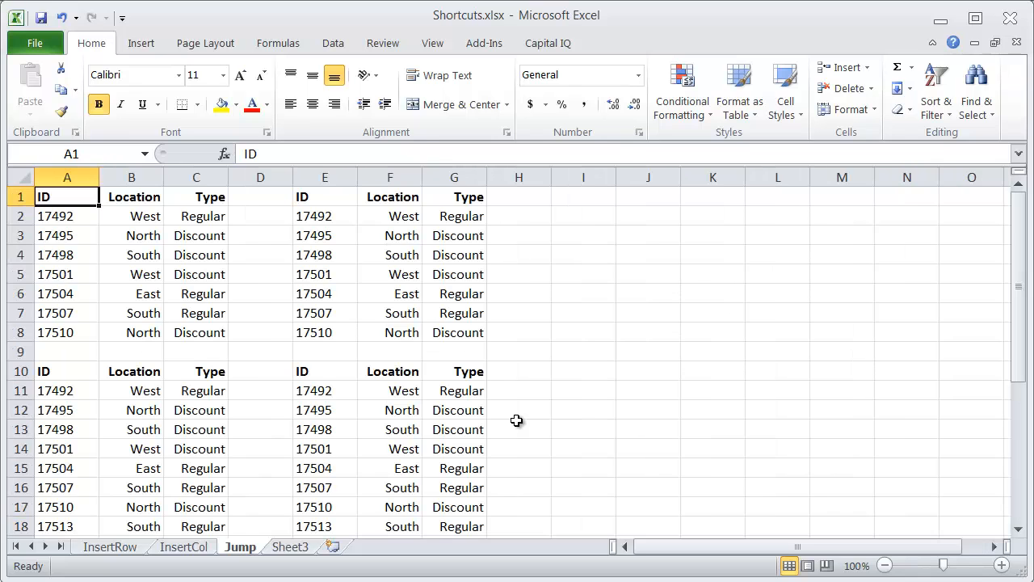